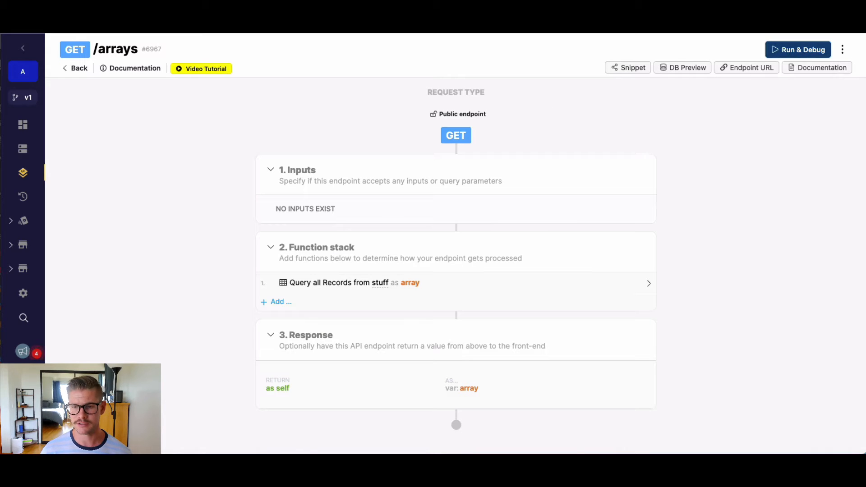
Run the GET /arrays endpoint in Run & Debug and review the unfiltered output.
left_click(802, 48)
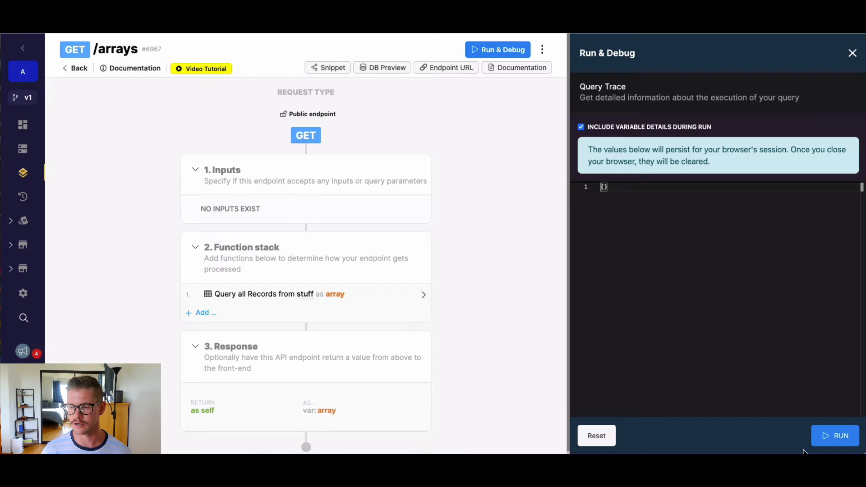
left_click(835, 436)
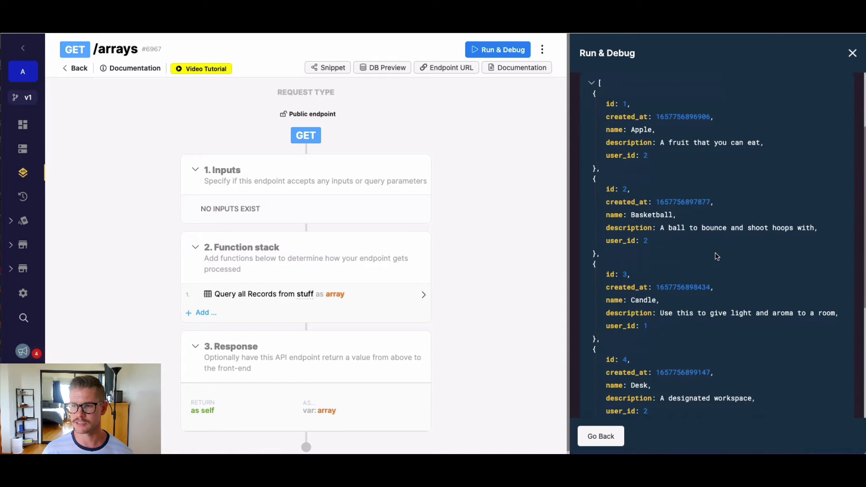
scroll("down", 3)
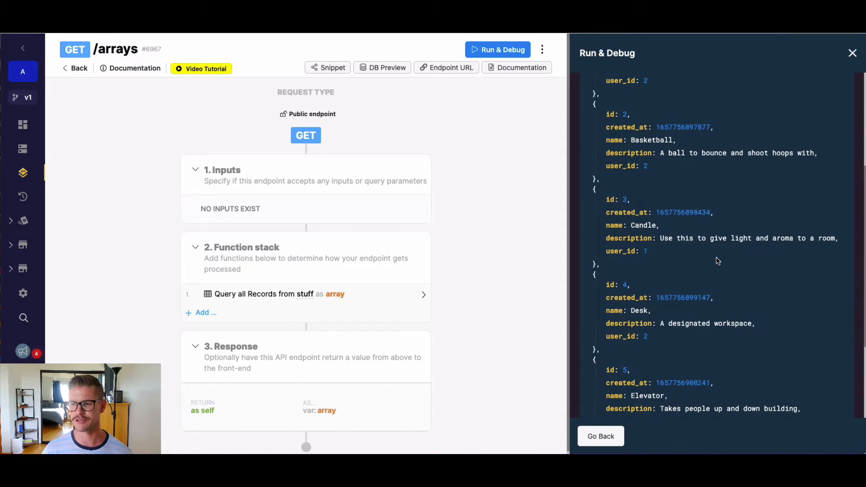
scroll("down", 3)
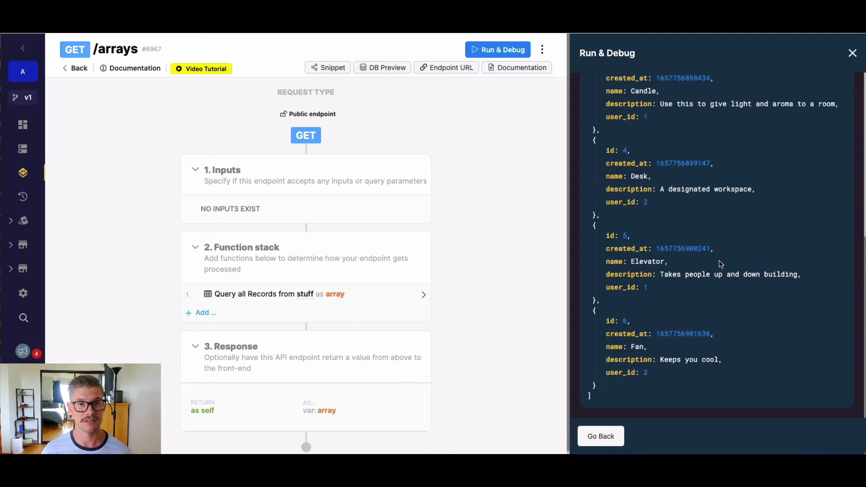
mouse_move(748, 270)
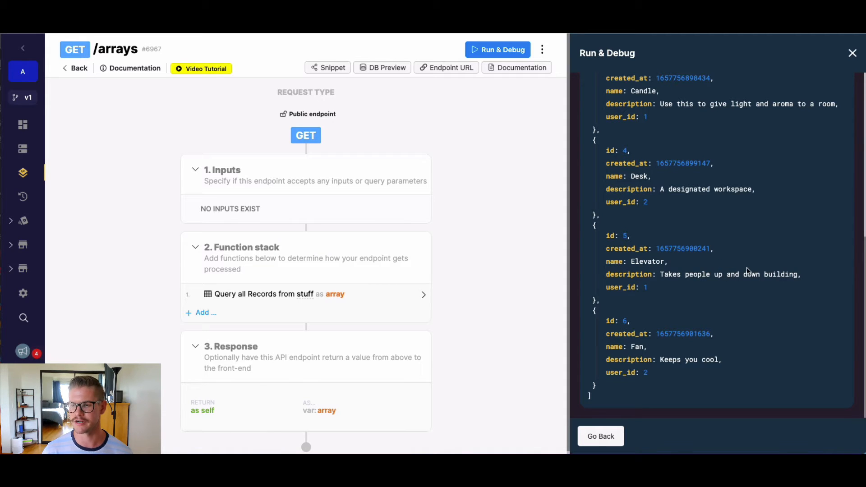
left_click(852, 54)
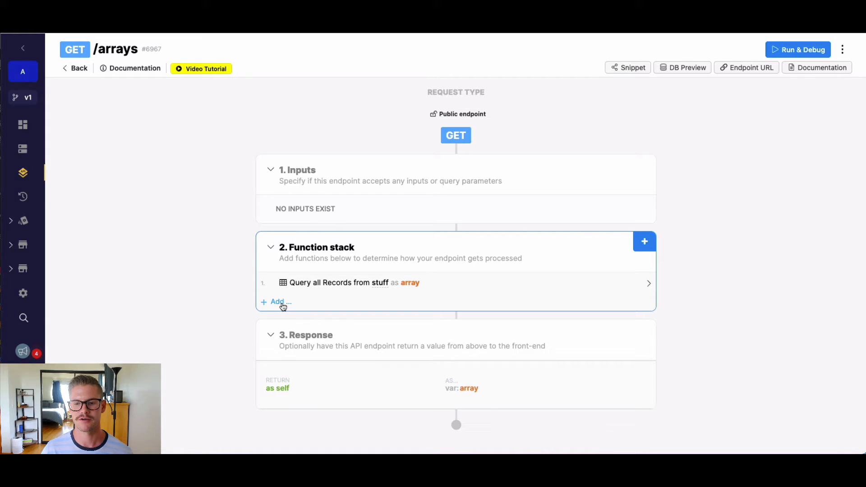
Add an Arrays function to the stack after the query, choosing Find All Elements.
left_click(277, 301)
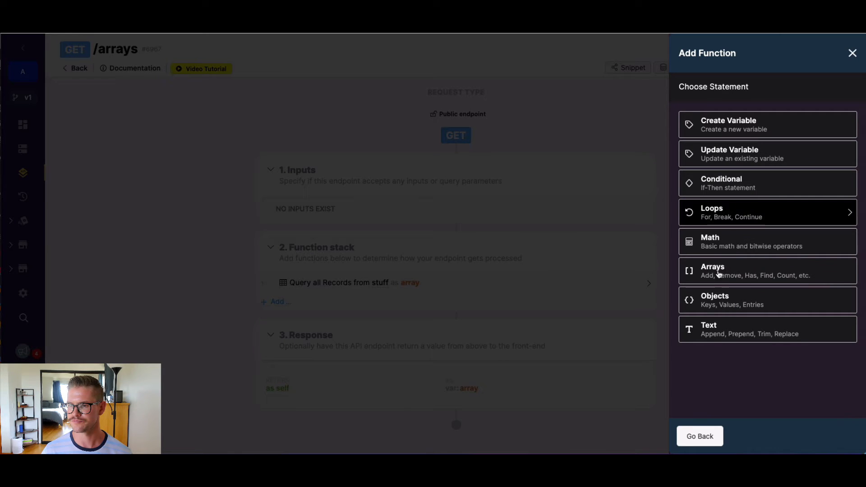
left_click(712, 270)
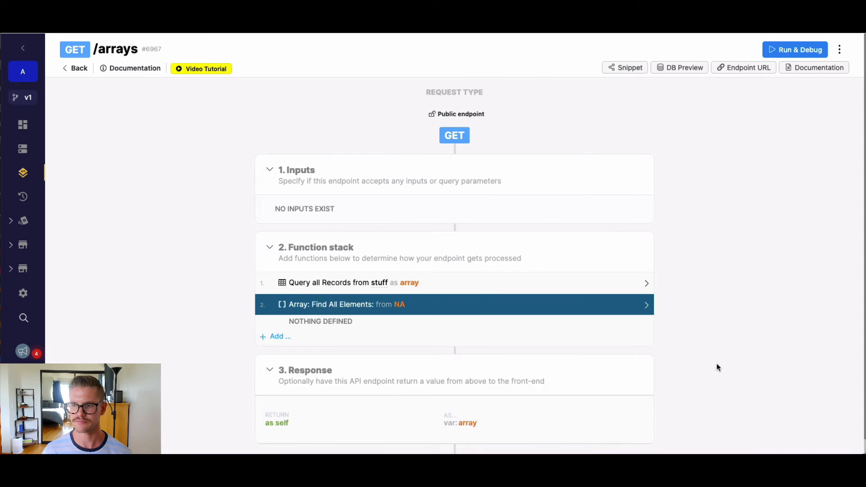
Set the Find All Elements source to the queried records 'array' variable.
left_click(344, 304)
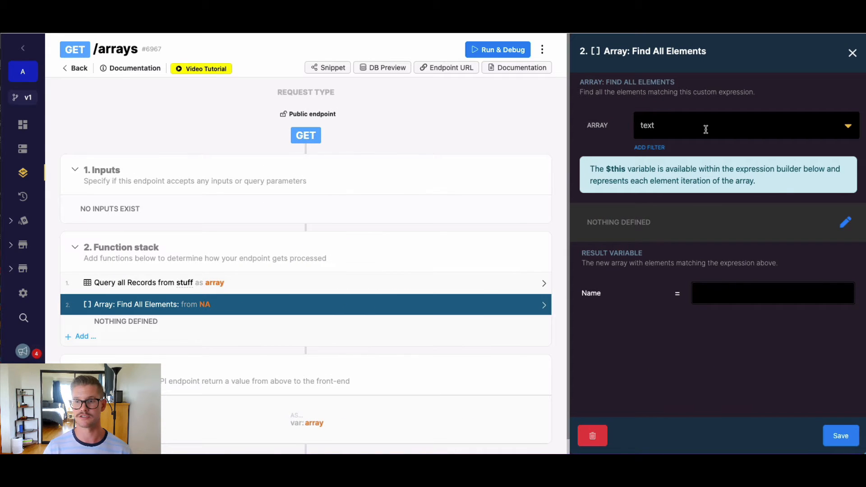
left_click(717, 125)
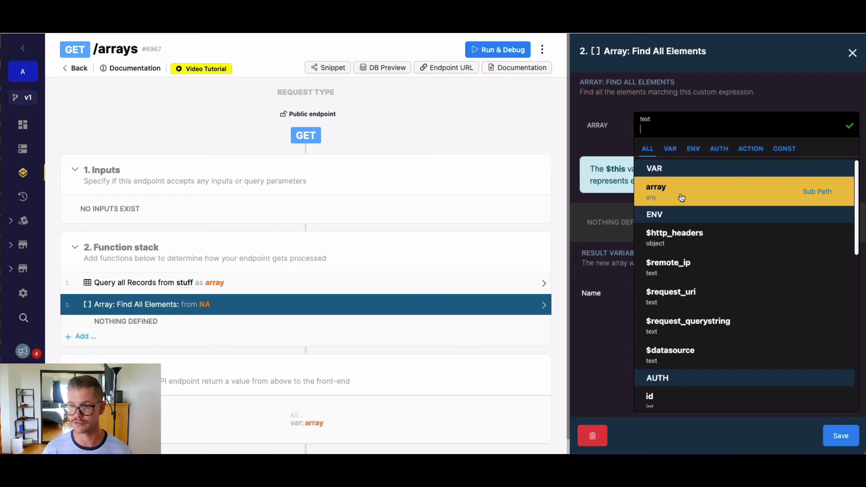
left_click(656, 186)
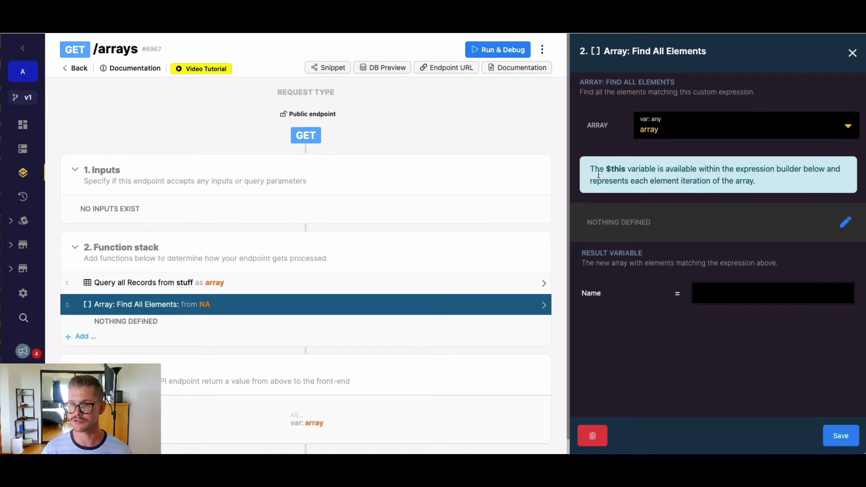
mouse_move(765, 183)
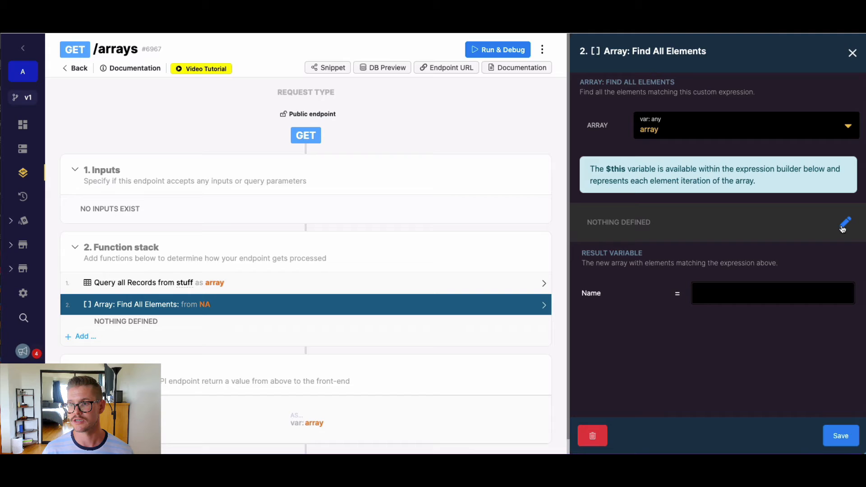
Define the match condition $this.user_id = 2 and save it.
left_click(843, 224)
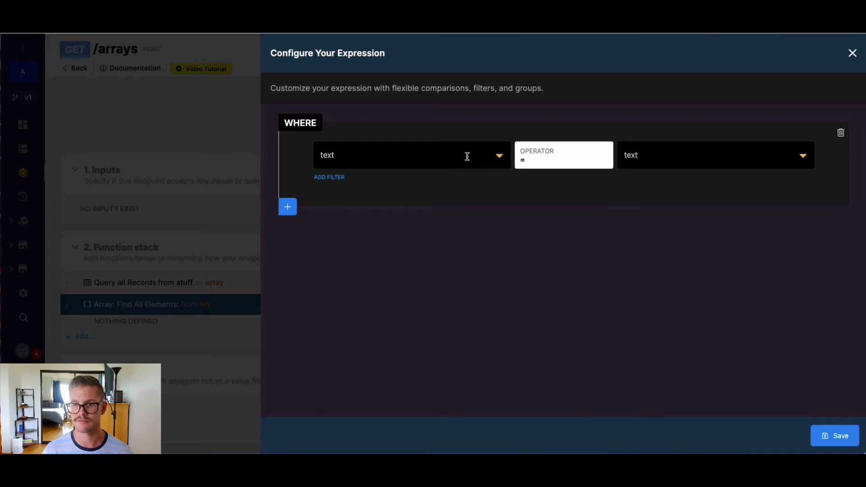
left_click(412, 155)
type("$this")
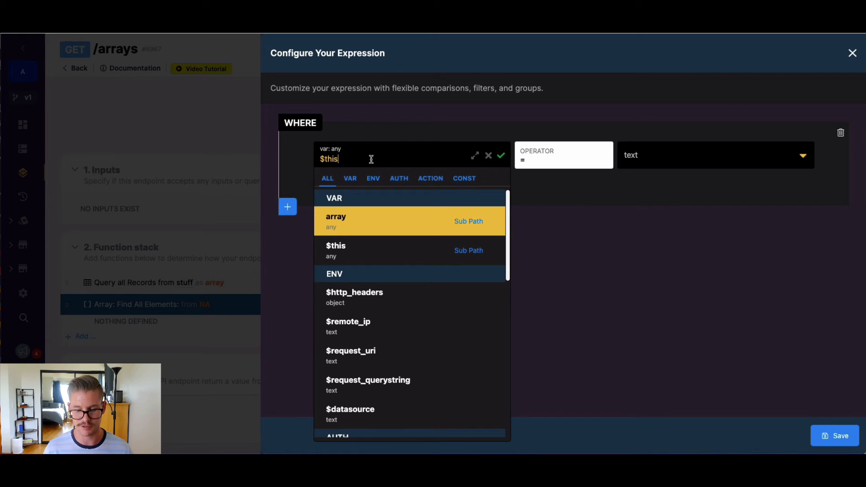
type(".")
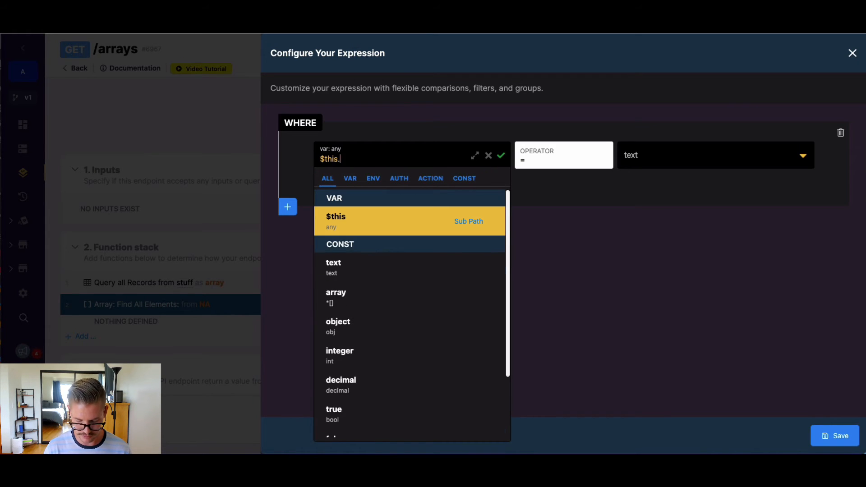
type("user_id")
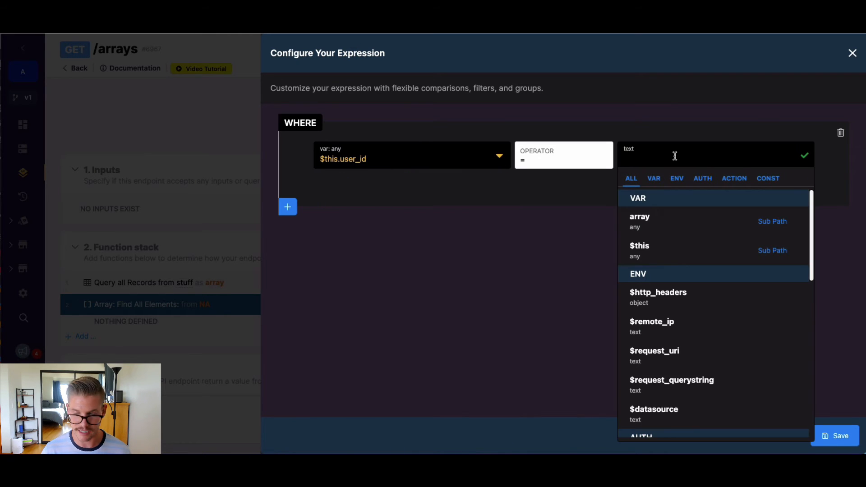
type("2")
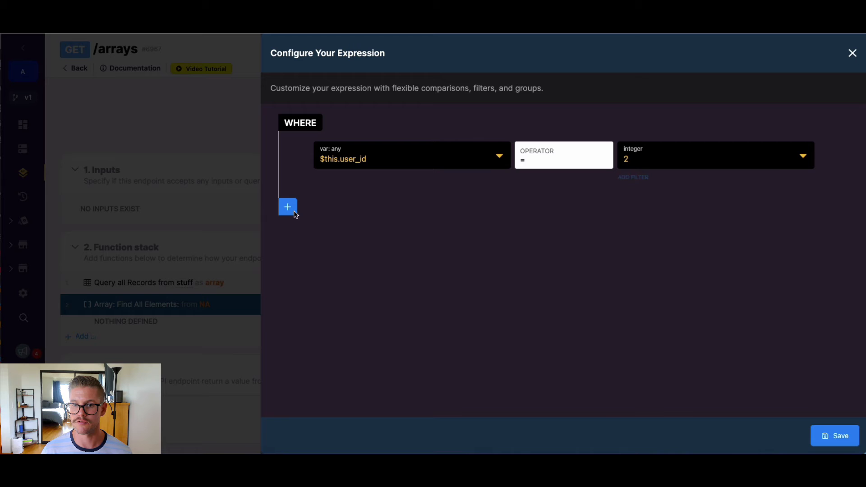
left_click(286, 207)
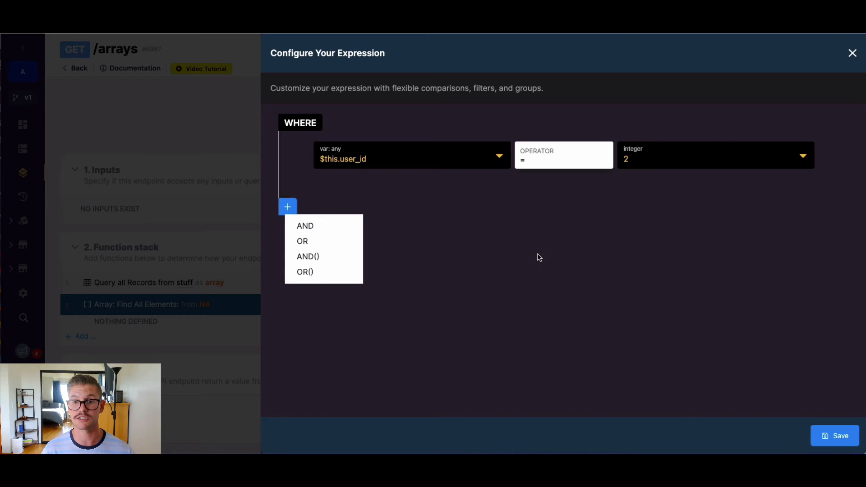
mouse_move(526, 255)
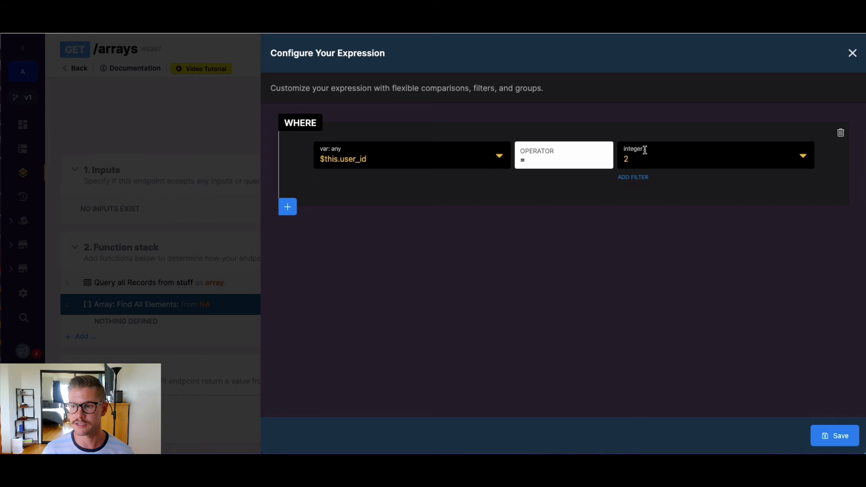
mouse_move(670, 185)
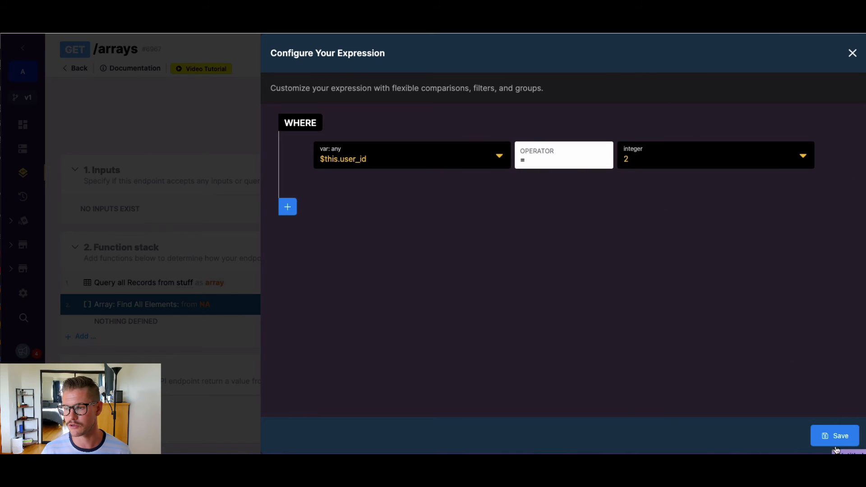
left_click(839, 436)
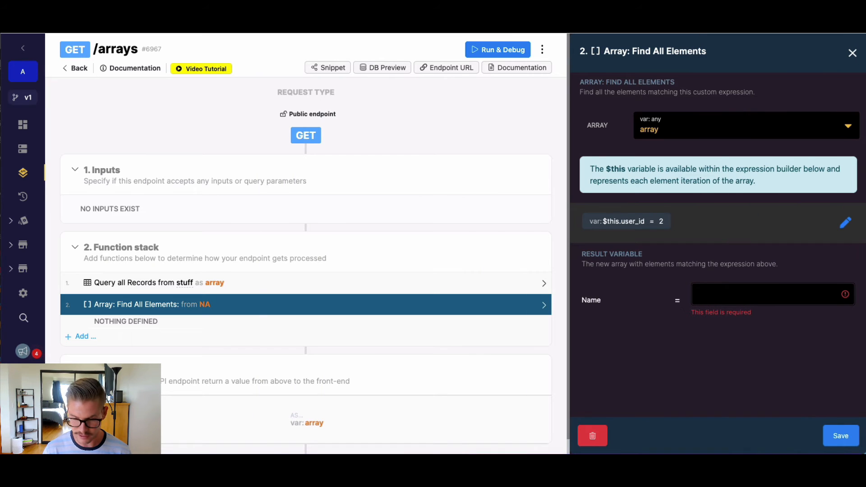
Name the output variable 'results' and make the endpoint response return results.
type("results")
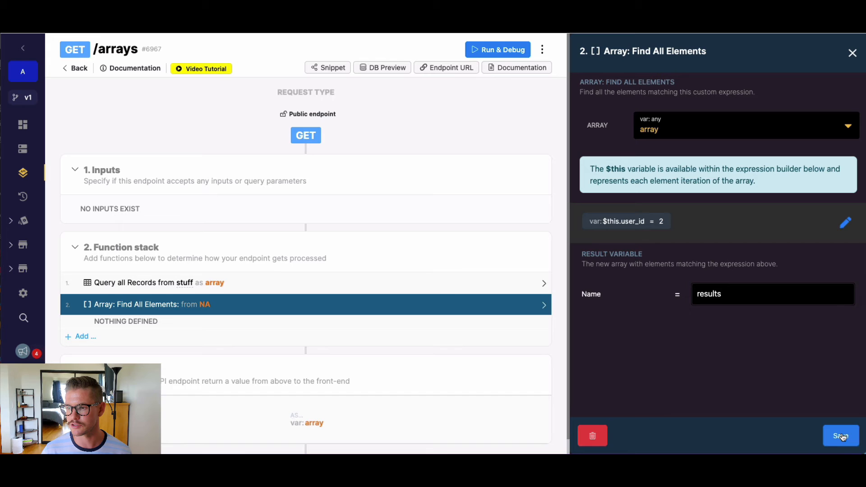
left_click(839, 435)
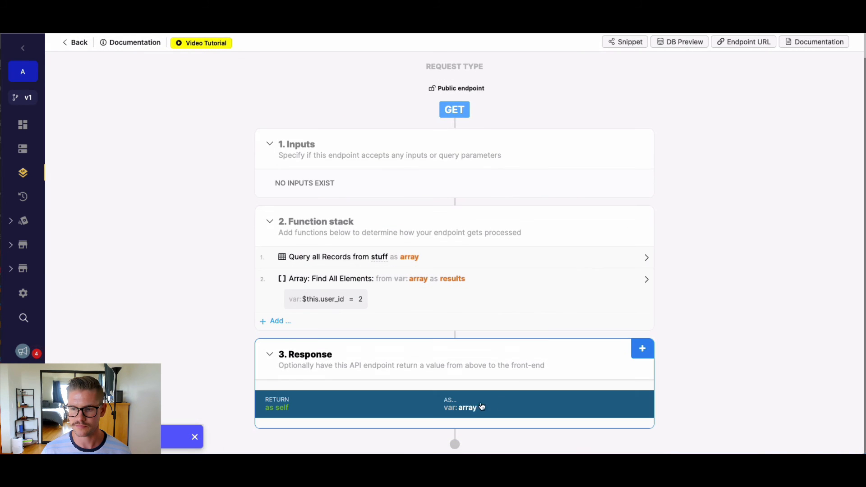
left_click(466, 406)
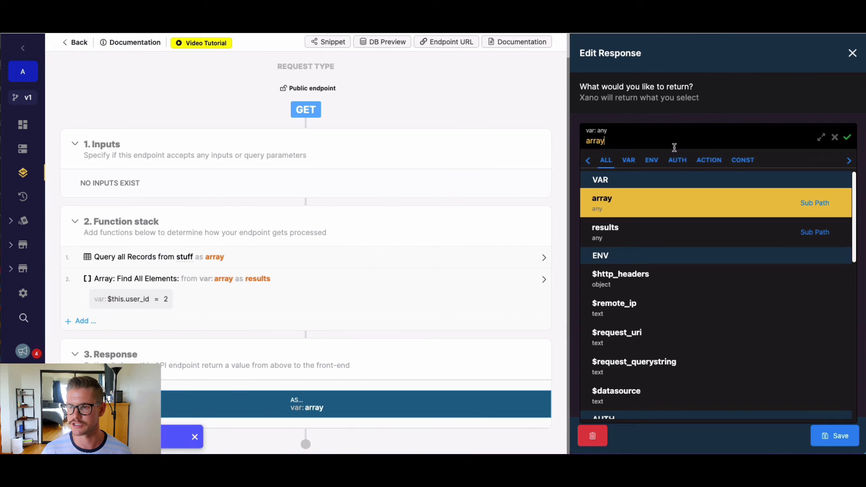
left_click(604, 232)
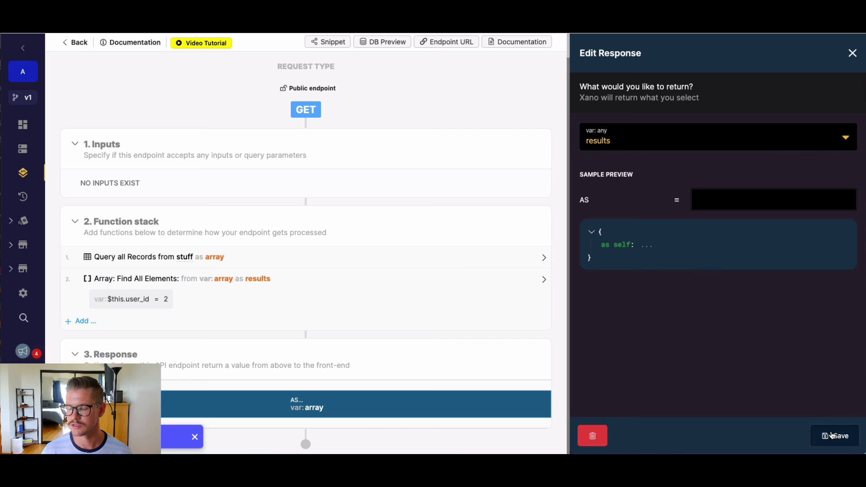
left_click(838, 436)
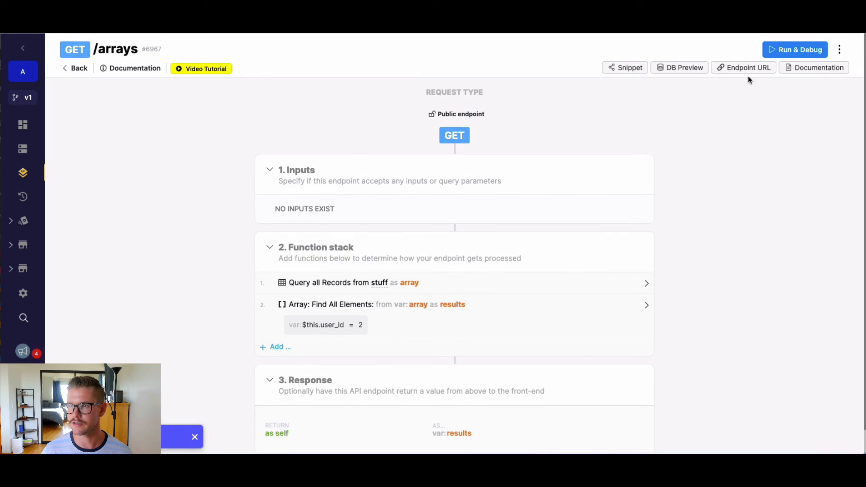
Run the endpoint again and see only Apple, Basketball, Desk and Fan returned.
left_click(793, 49)
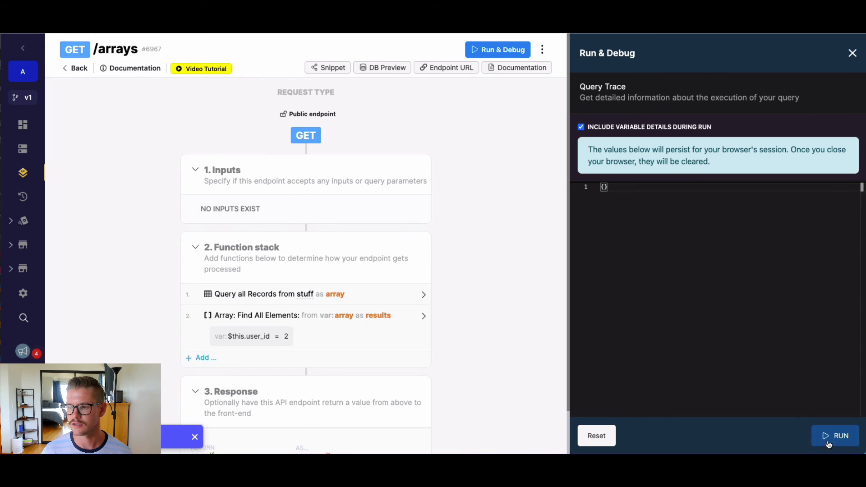
left_click(841, 435)
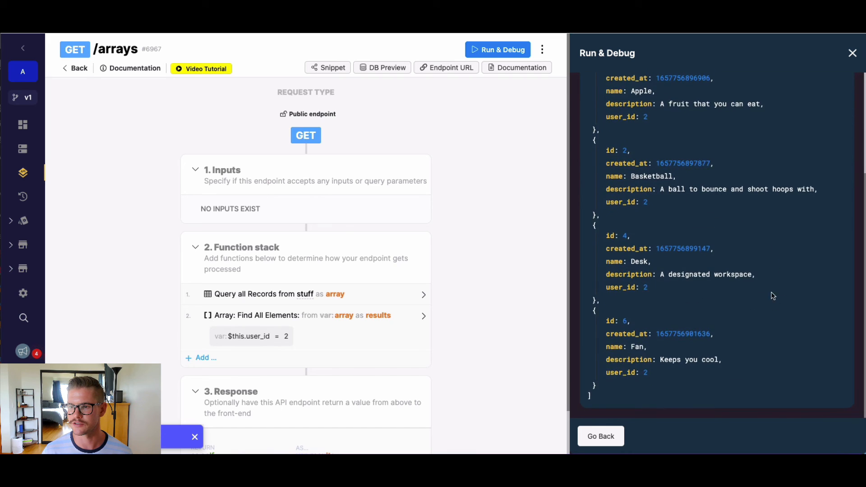
mouse_move(752, 271)
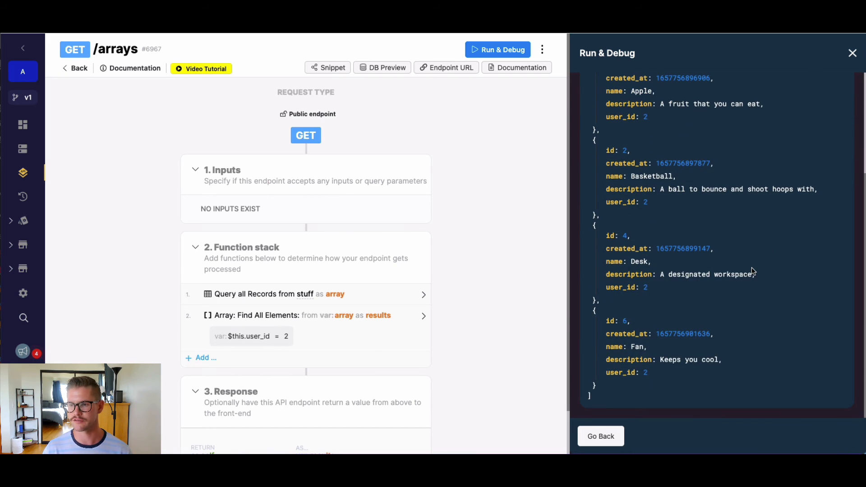
mouse_move(730, 359)
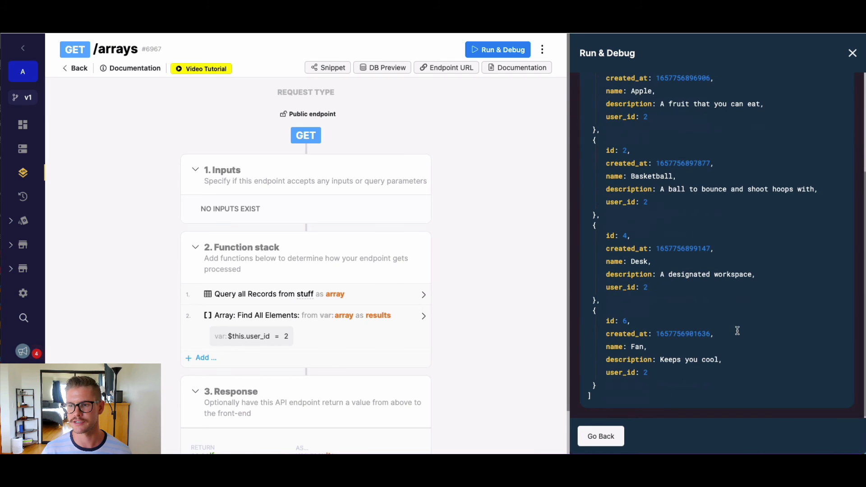
mouse_move(731, 371)
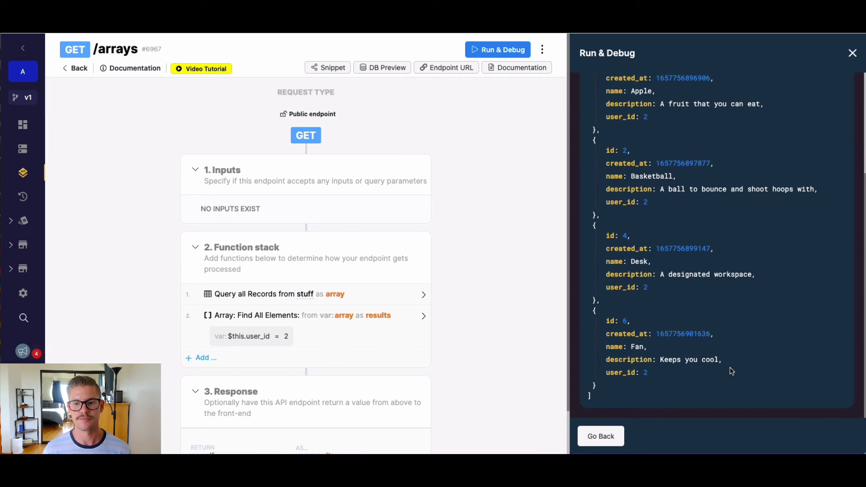